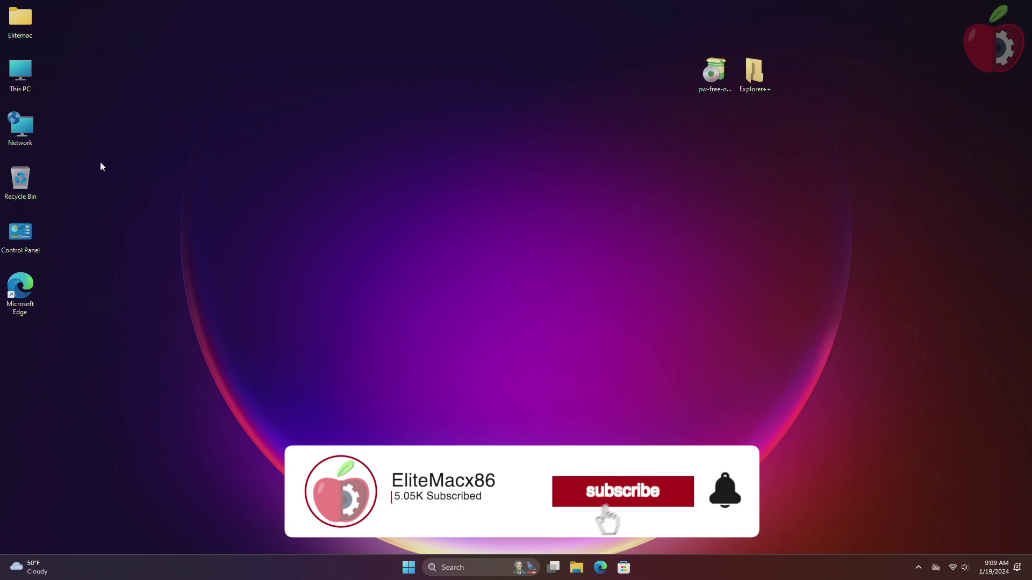
Open Computer Management from the computer's right-click menu, allow it, then close it
{"action": "left_click", "coordinate": [623, 491]}
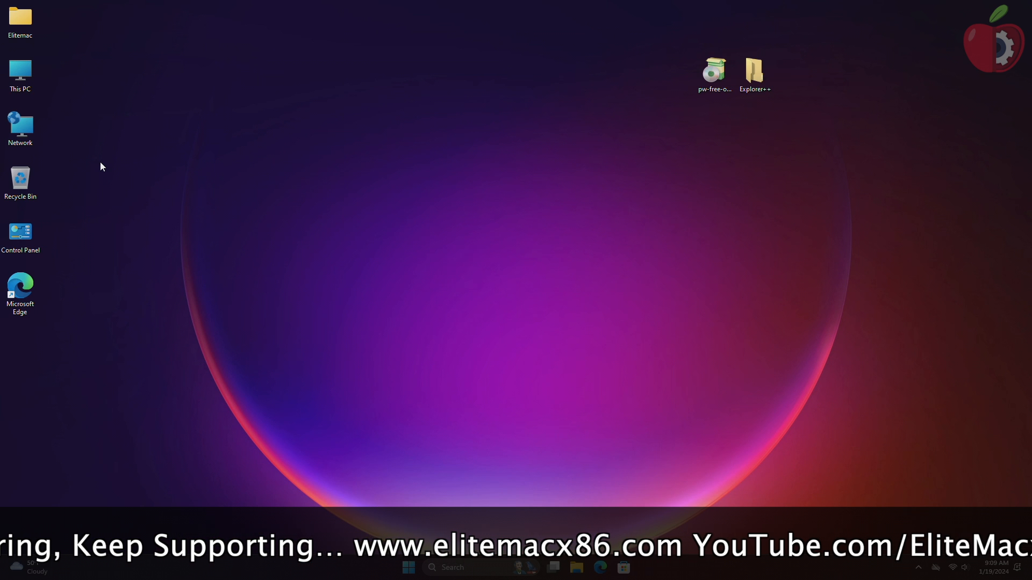
{"action": "right_click", "coordinate": [19, 70]}
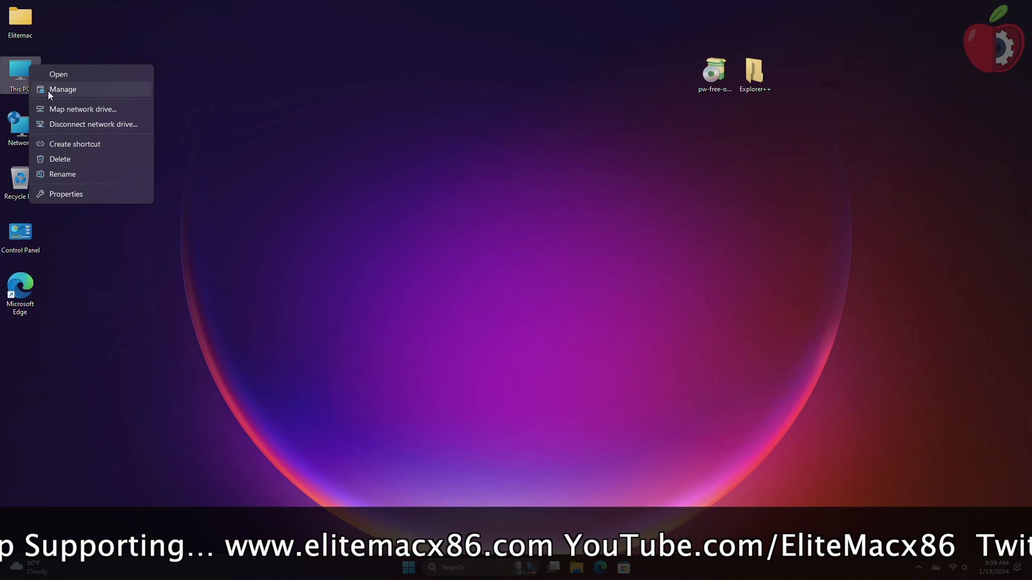
{"action": "left_click", "coordinate": [63, 89]}
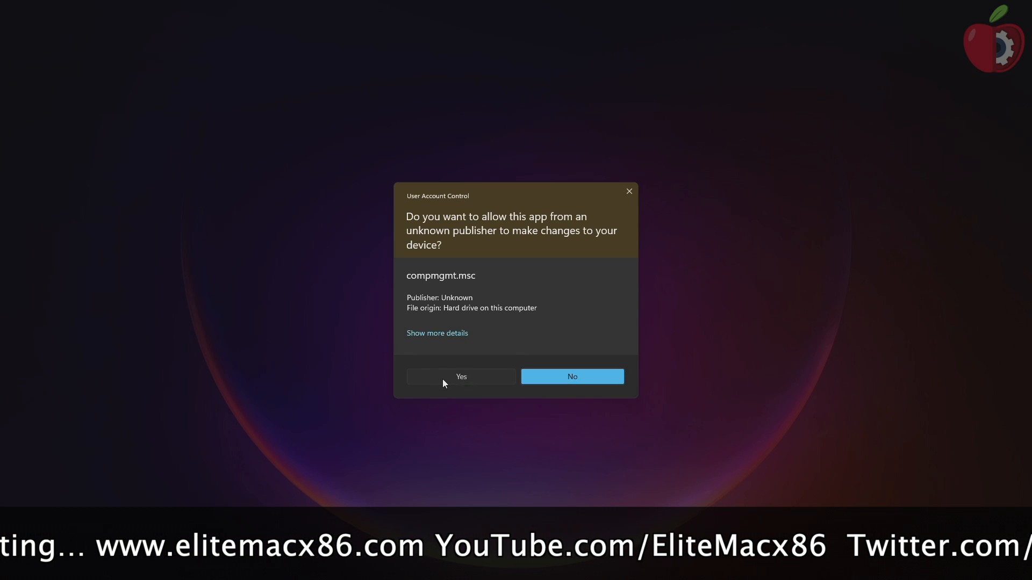
{"action": "left_click", "coordinate": [461, 376]}
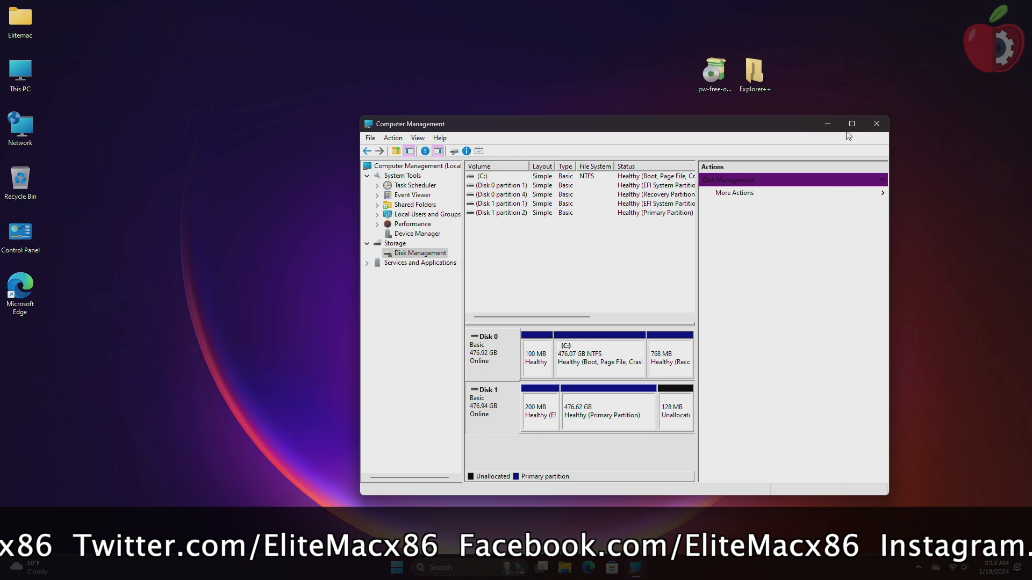
{"action": "left_click", "coordinate": [875, 123]}
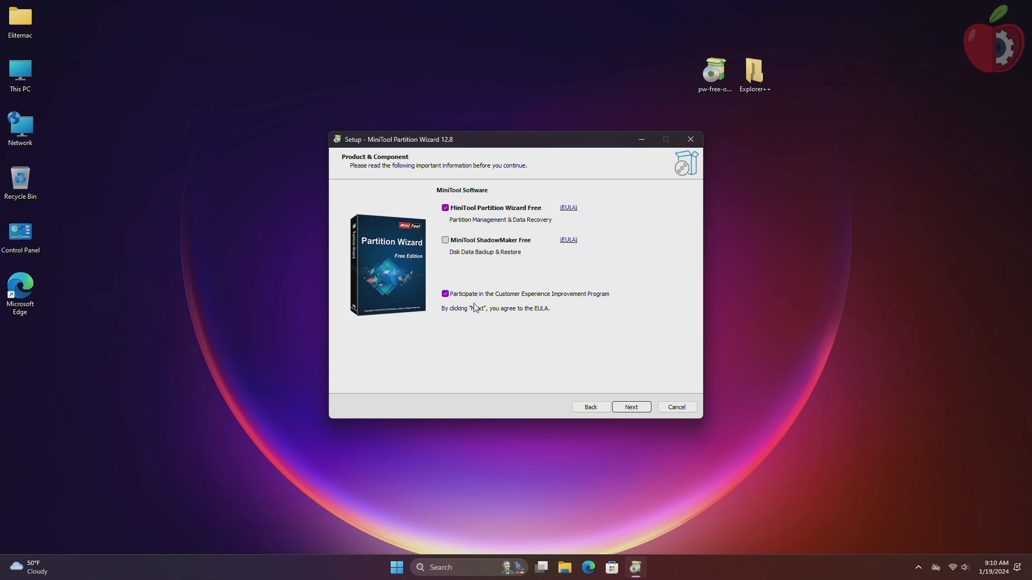
Install Partition Wizard Free into the default folder and launch it
{"action": "left_click", "coordinate": [632, 407]}
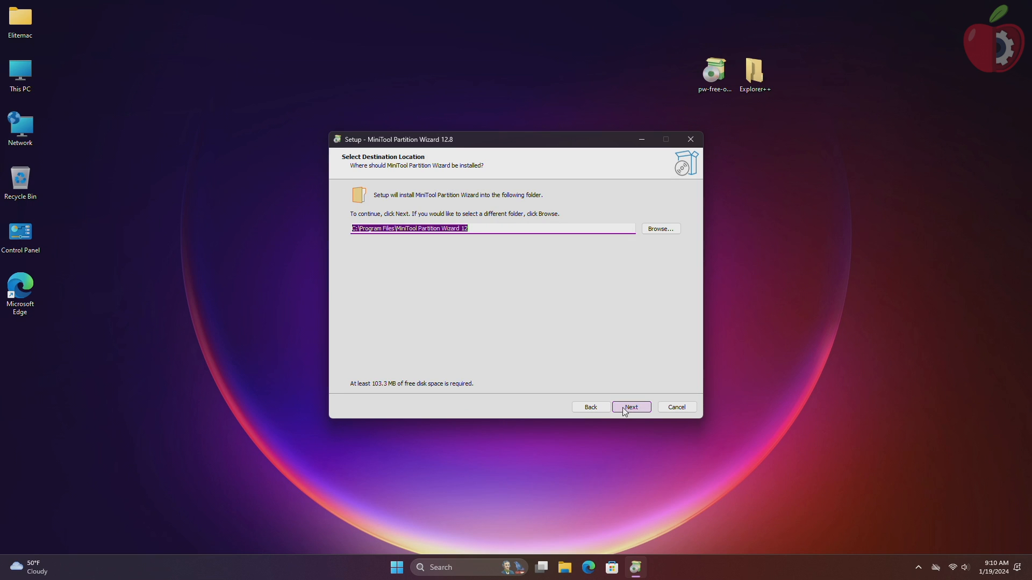
{"action": "left_click", "coordinate": [631, 407]}
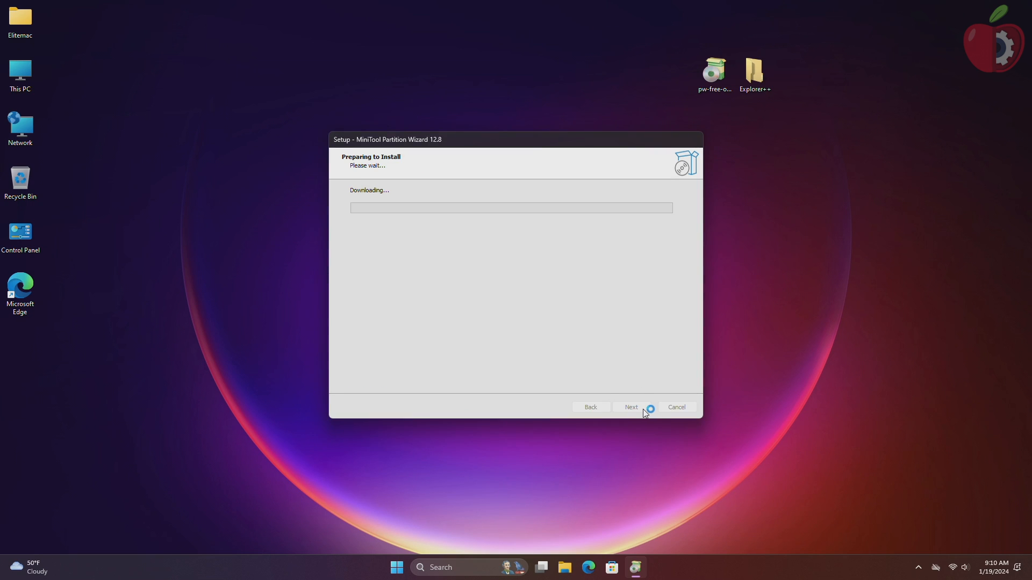
{"action": "mouse_move", "coordinate": [647, 374]}
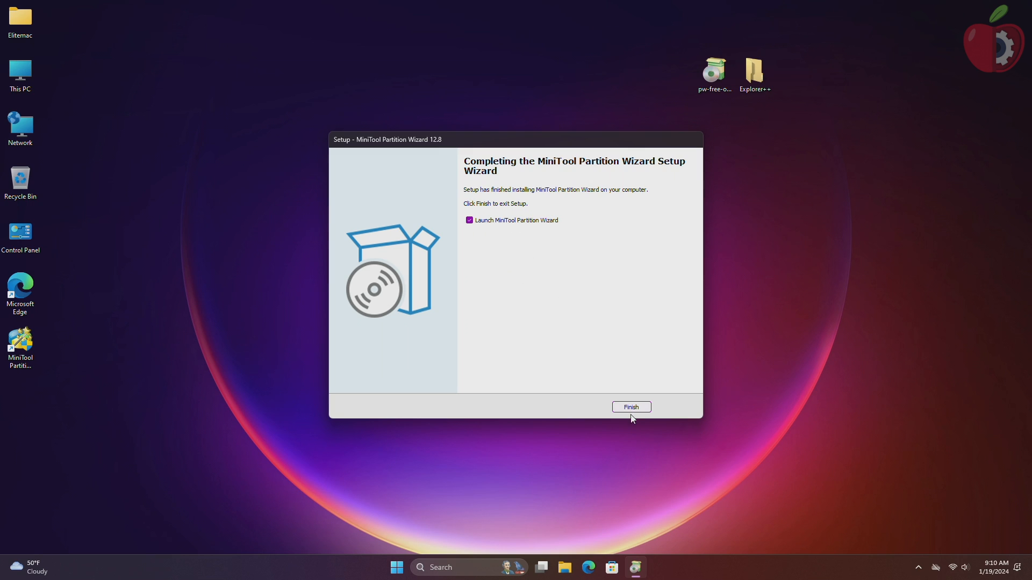
{"action": "left_click", "coordinate": [631, 407]}
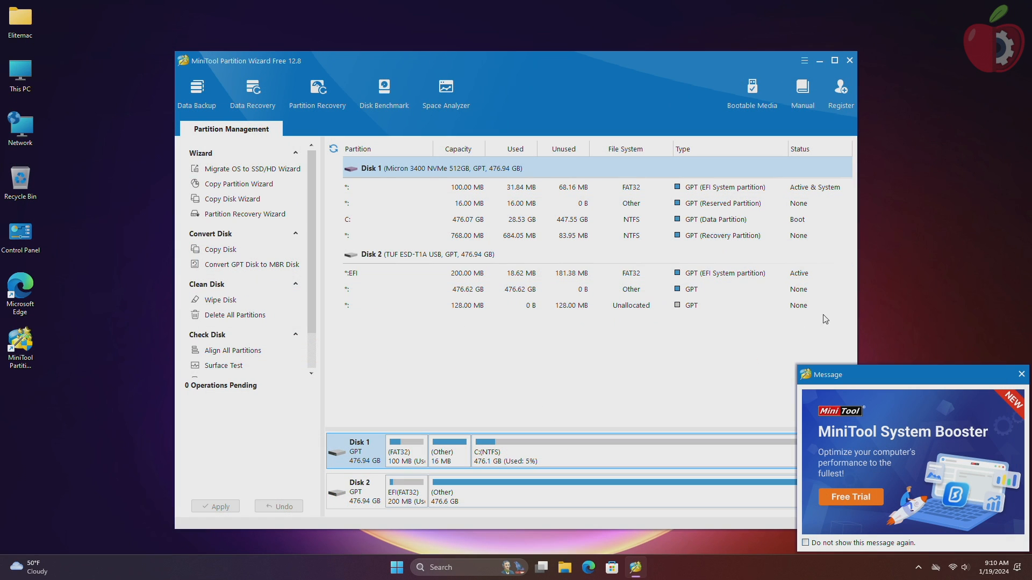
Dismiss the ad, queue hiding Disk 2's EFI partition, and open Unhide Partition
{"action": "left_click", "coordinate": [1020, 374]}
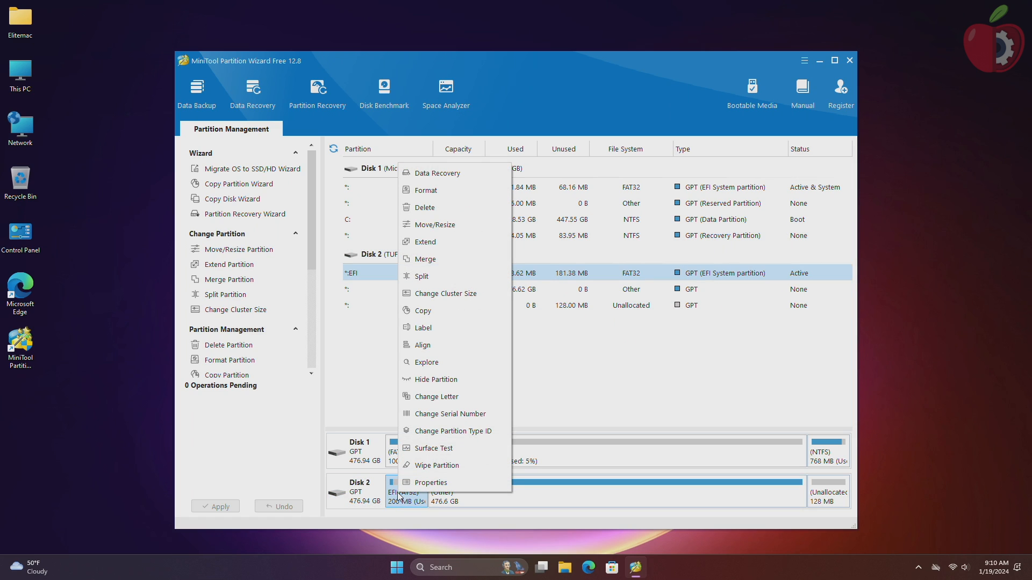
{"action": "mouse_move", "coordinate": [445, 410]}
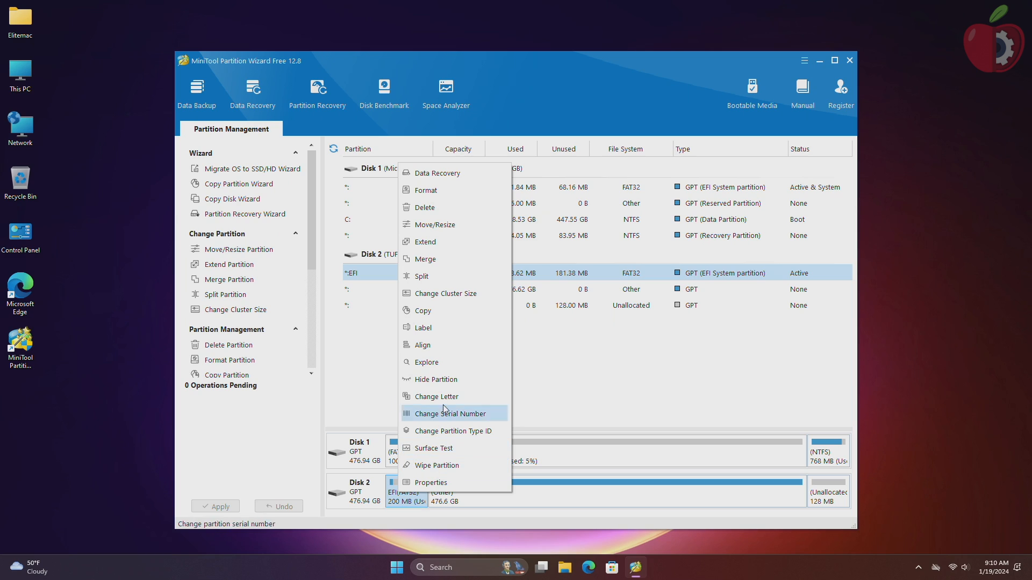
{"action": "left_click", "coordinate": [436, 379]}
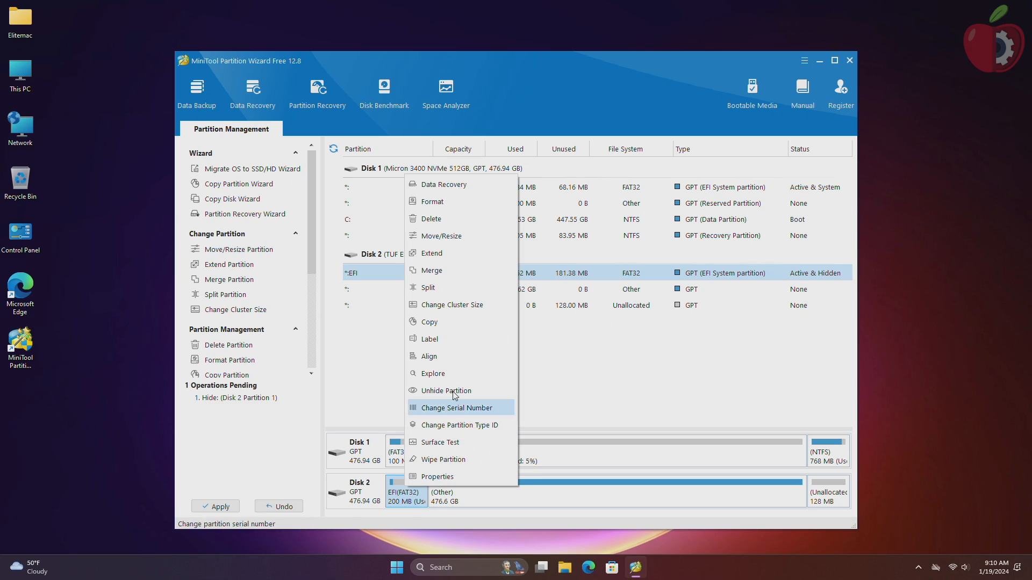
{"action": "mouse_move", "coordinate": [462, 371]}
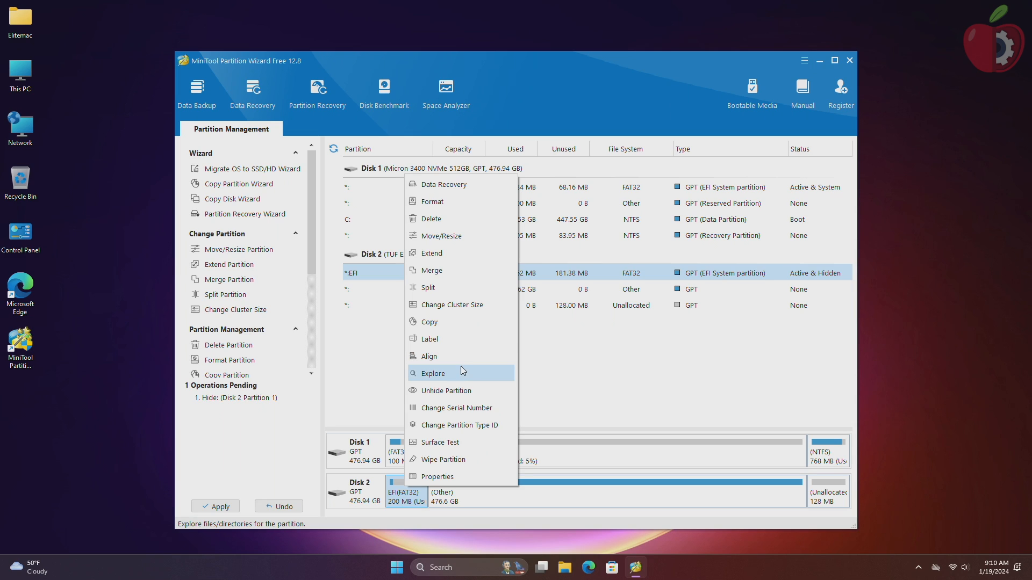
{"action": "left_click", "coordinate": [446, 390]}
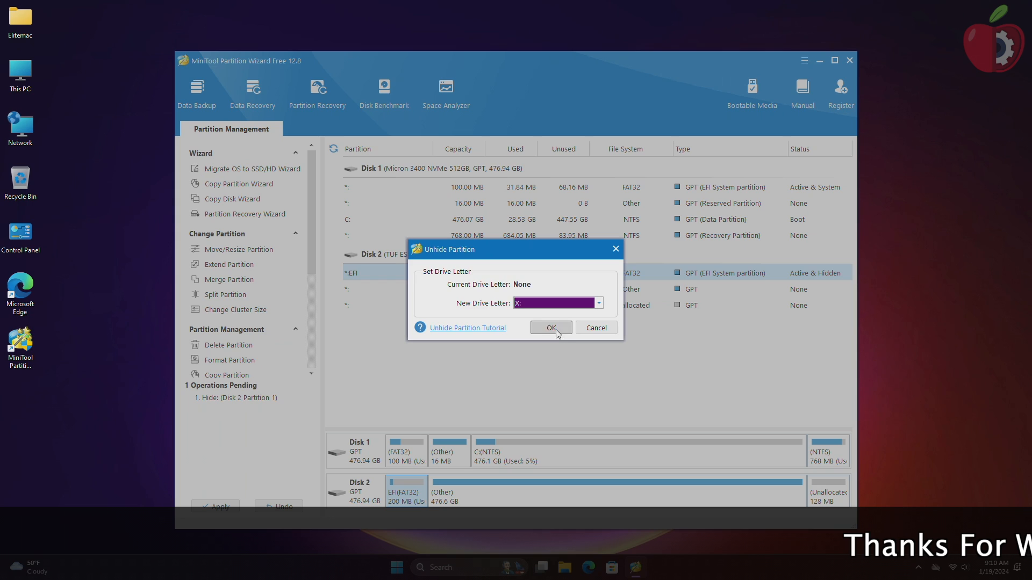
Assign drive letter X: to Disk 2's EFI partition, apply changes, and quit
{"action": "left_click", "coordinate": [551, 327]}
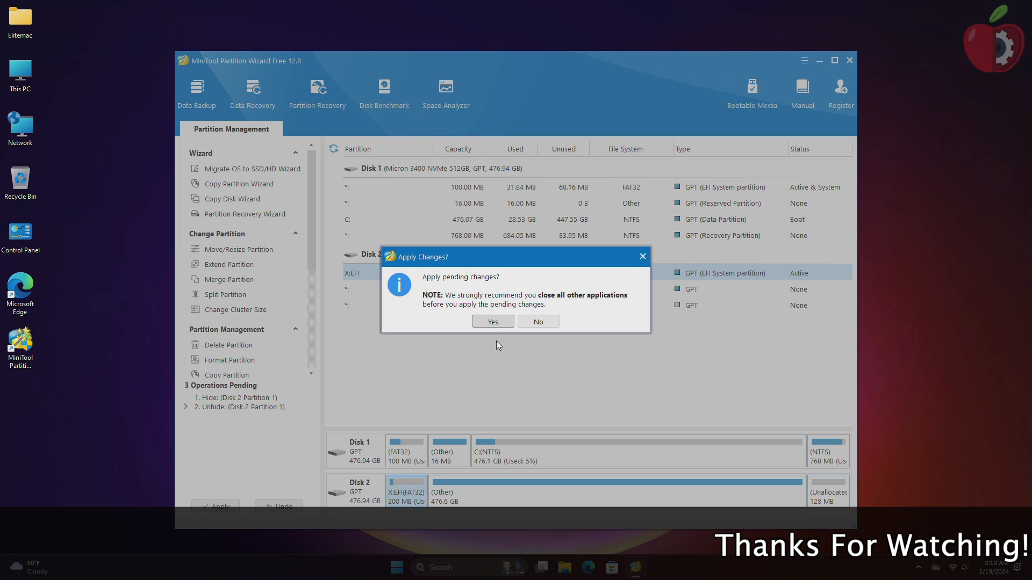
{"action": "left_click", "coordinate": [493, 321]}
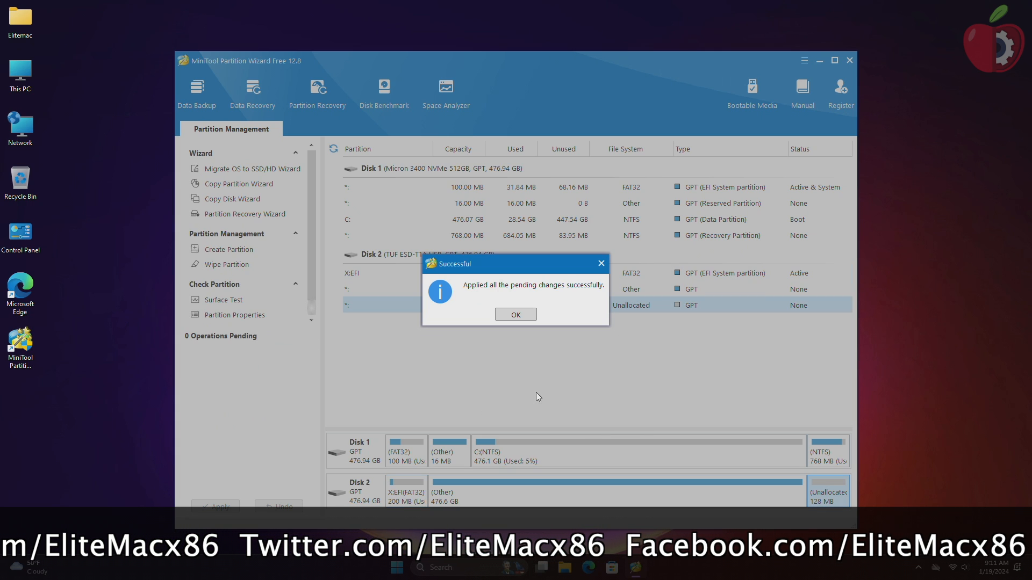
{"action": "left_click", "coordinate": [515, 314]}
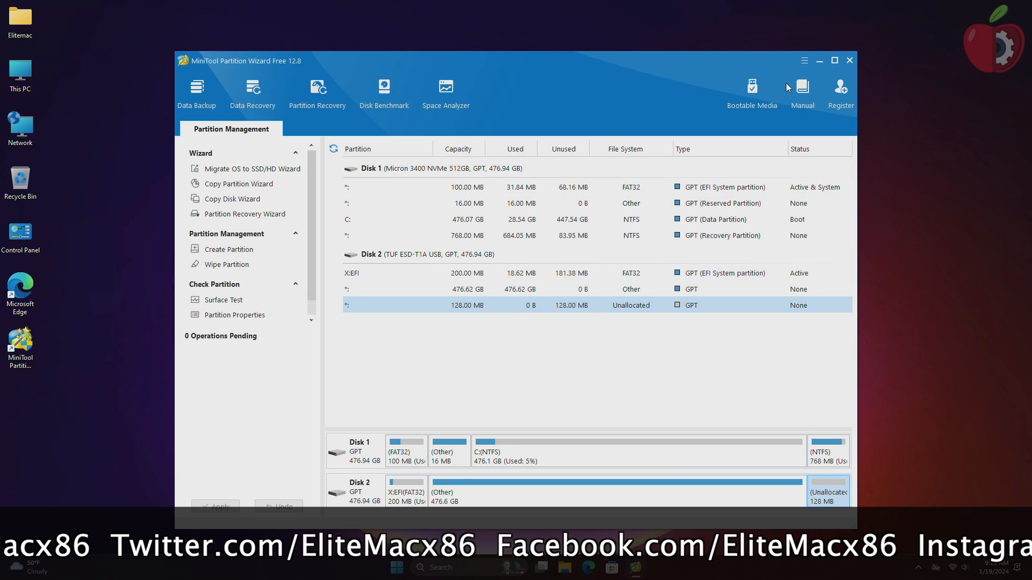
{"action": "left_click", "coordinate": [849, 61]}
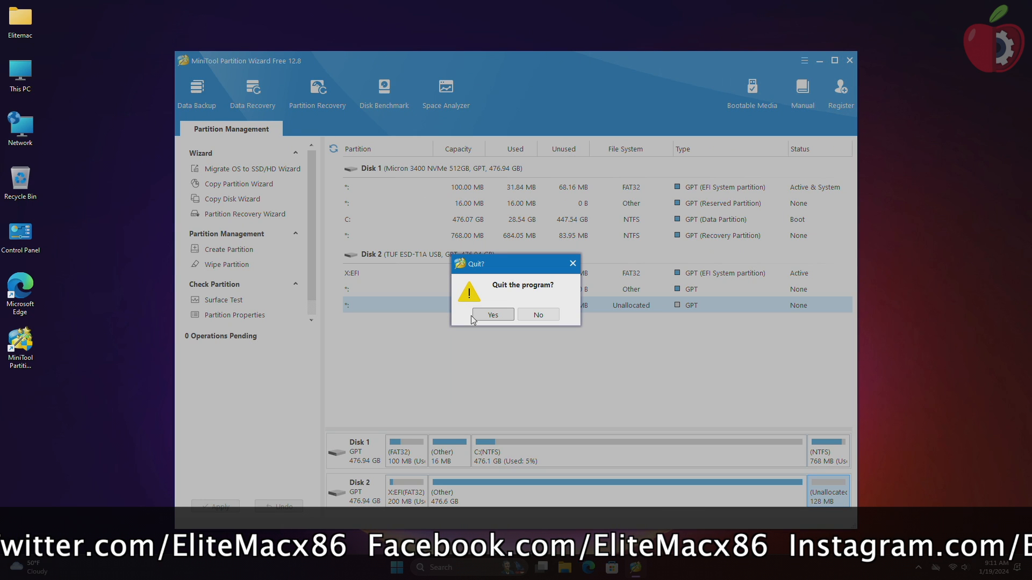
{"action": "left_click", "coordinate": [493, 315]}
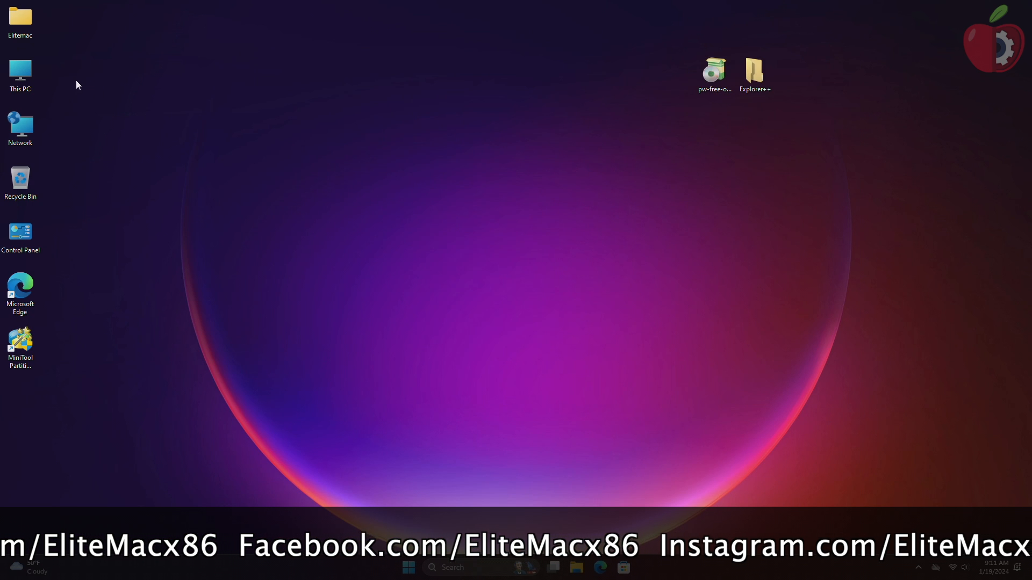
Run Explorer++ as administrator, open EFI (X:), and open config.plist from EFI\OC
{"action": "right_click", "coordinate": [755, 70]}
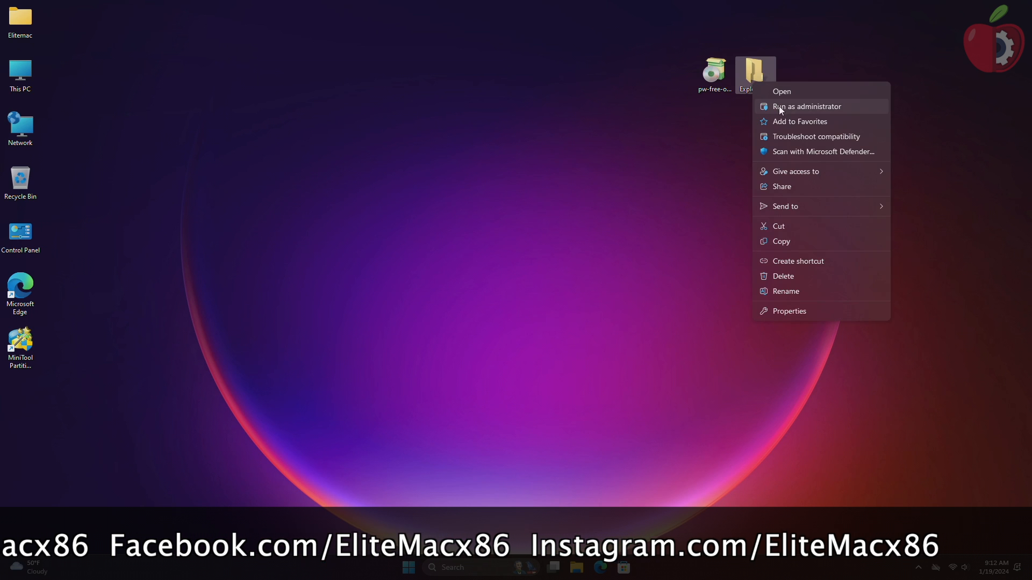
{"action": "left_click", "coordinate": [807, 106]}
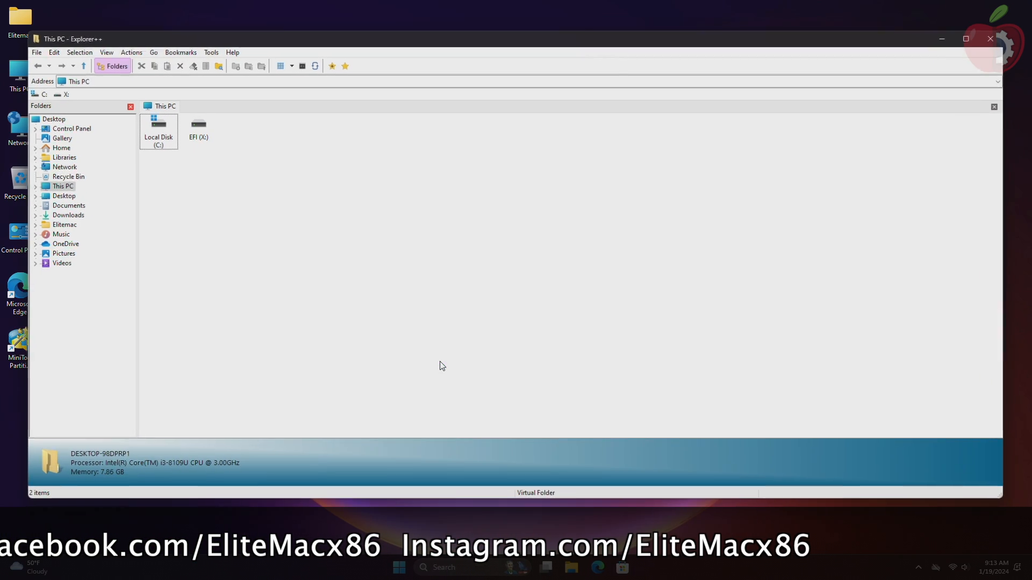
{"action": "double_click", "coordinate": [198, 126]}
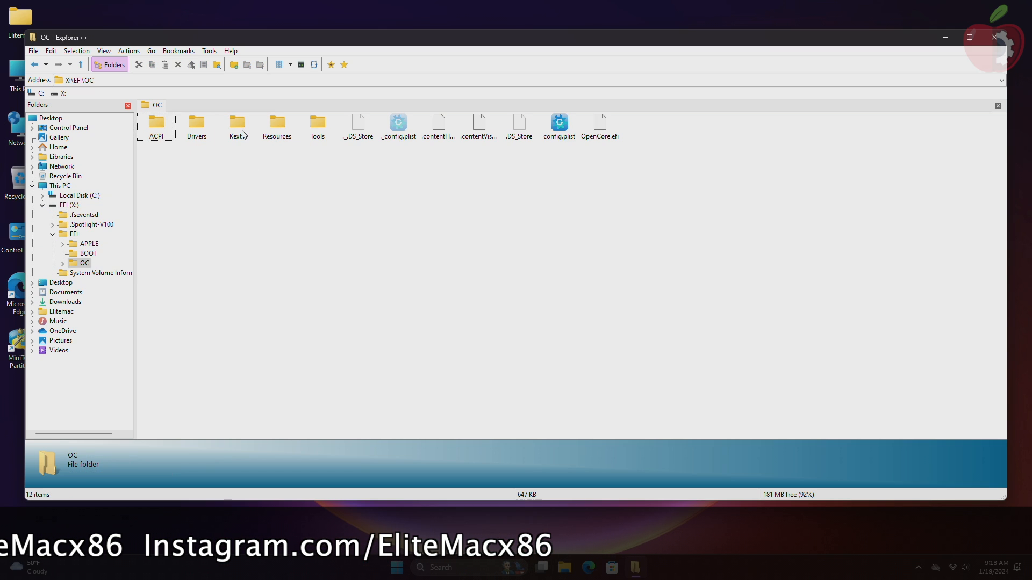
{"action": "left_click", "coordinate": [559, 123]}
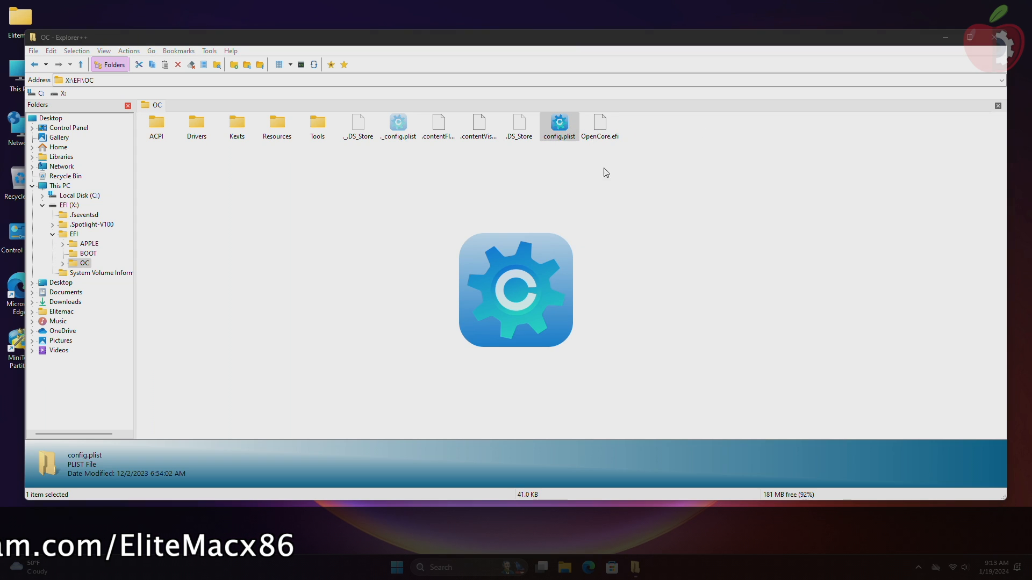
{"action": "double_click", "coordinate": [560, 124]}
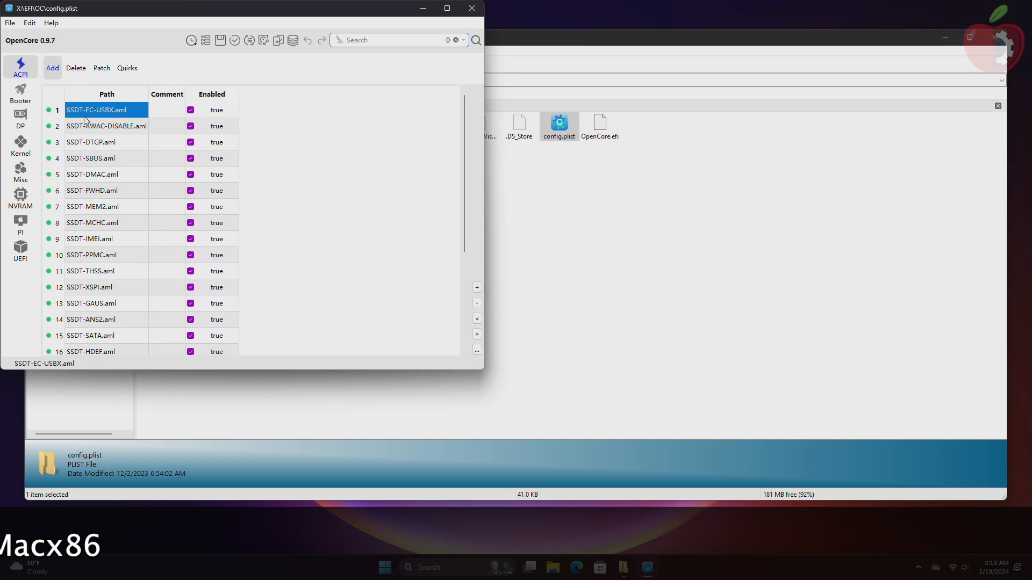
{"action": "mouse_move", "coordinate": [488, 253]}
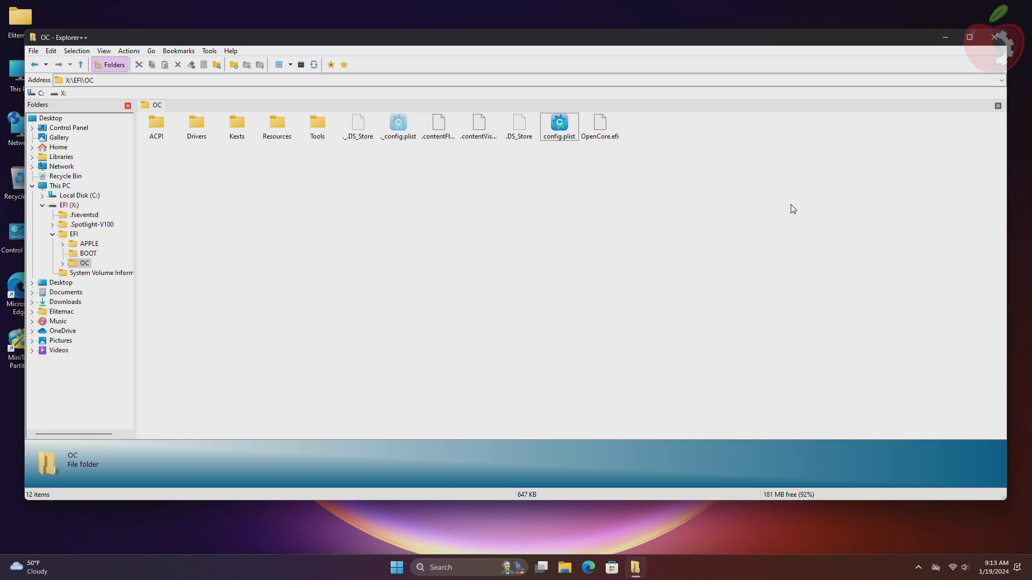
Close Explorer++, then click two spots along the bottom of the desktop
{"action": "left_click", "coordinate": [994, 37]}
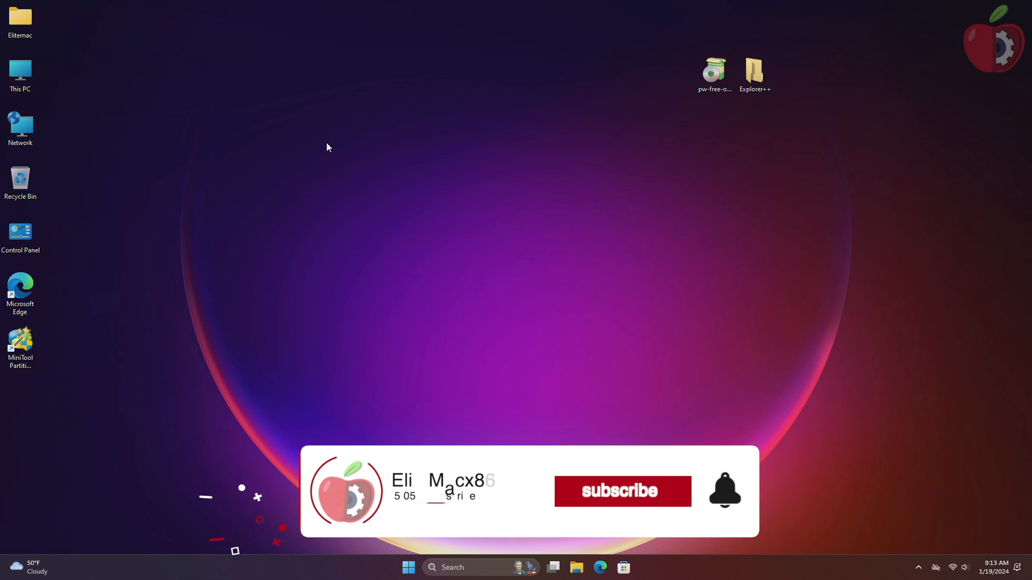
{"action": "left_click", "coordinate": [623, 492]}
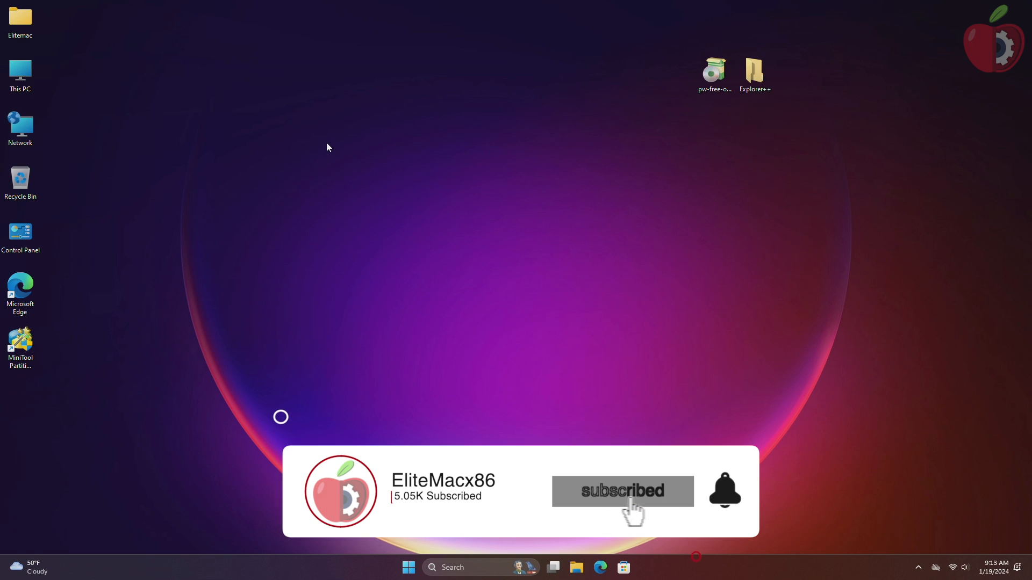
{"action": "left_click", "coordinate": [724, 492]}
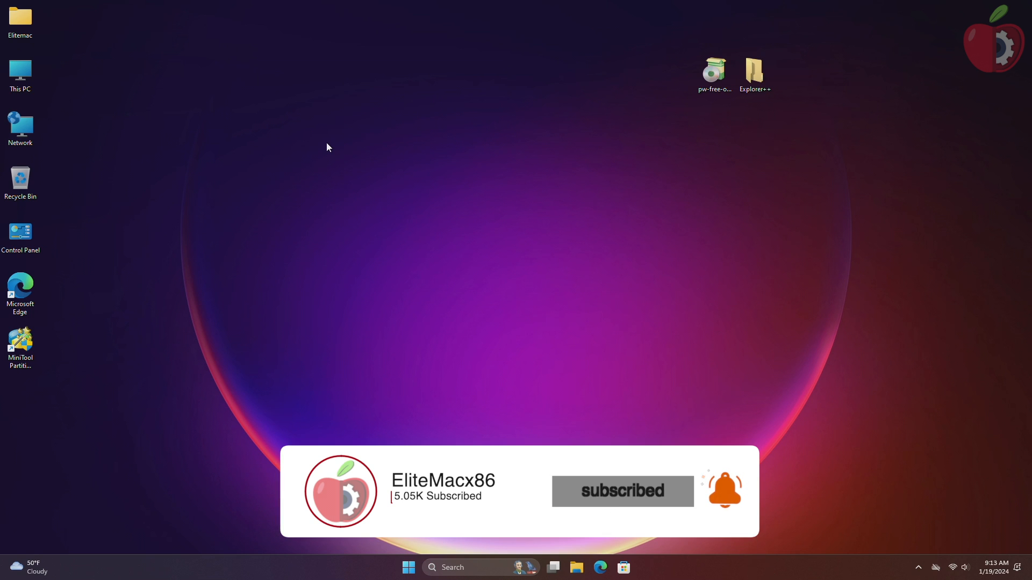